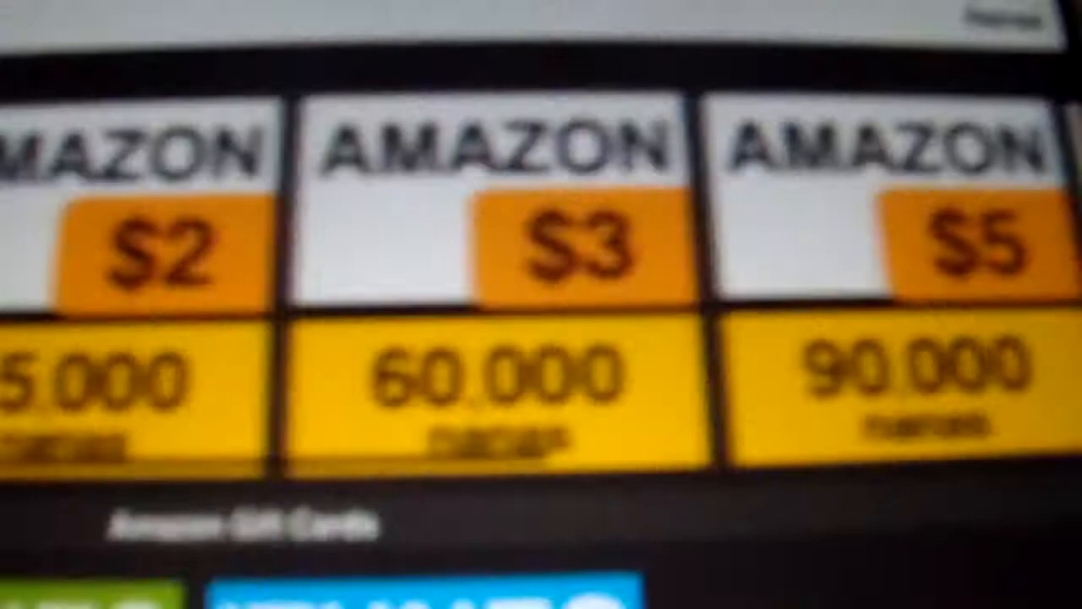
scroll("down", 3)
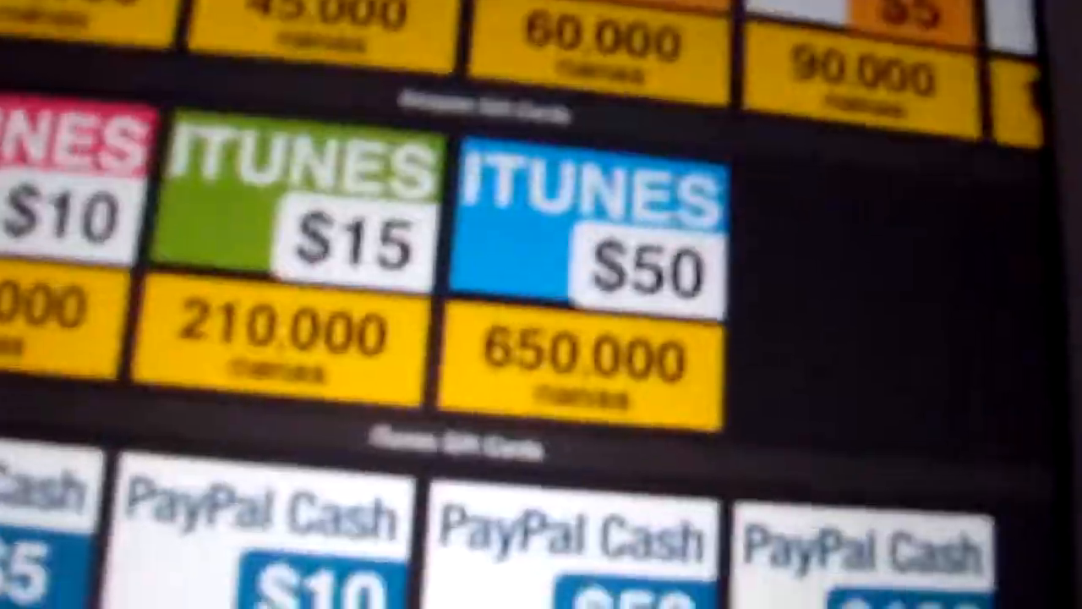